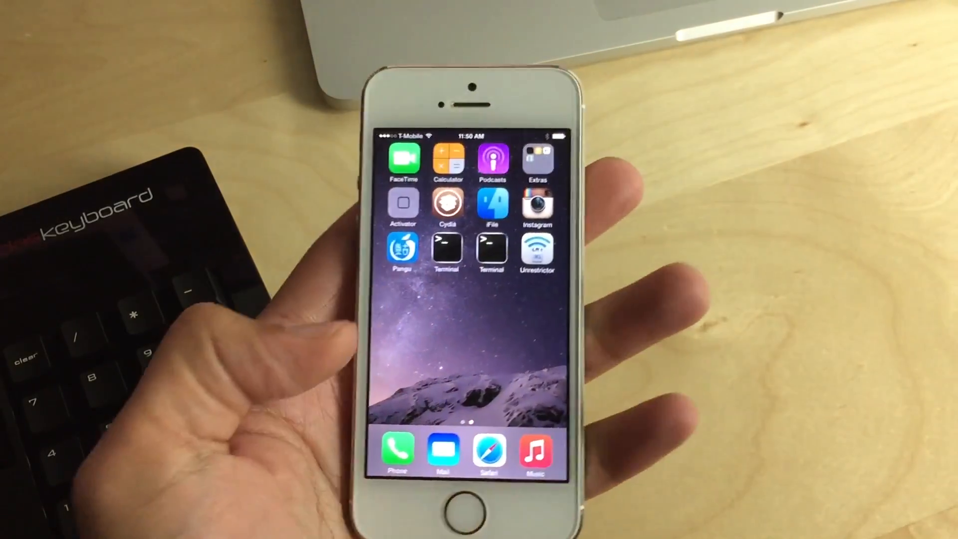
# Step: Launch Instagram from the home screen to view it at the higher resolution
pyautogui.click(537, 203)
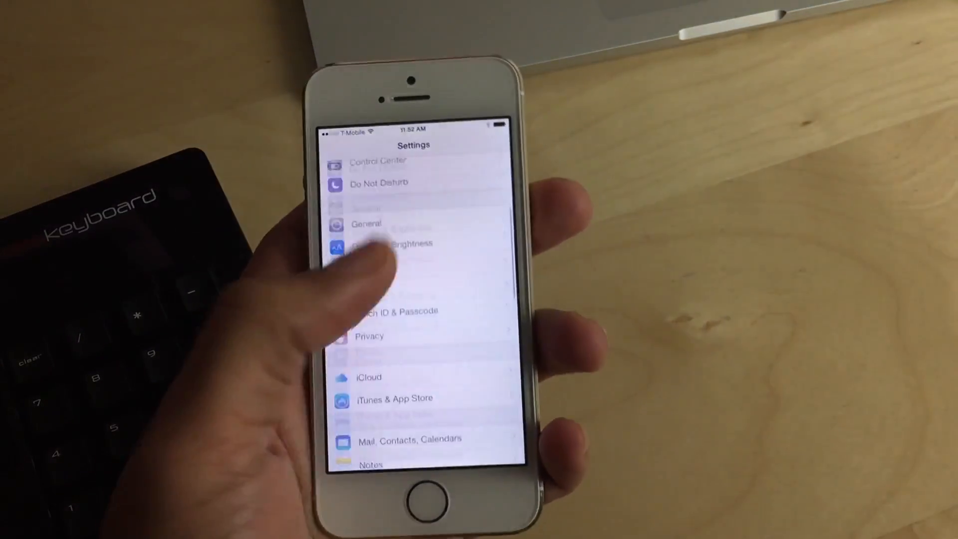
# Step: Scroll through the shrunken main Settings list
pyautogui.scroll(-3)
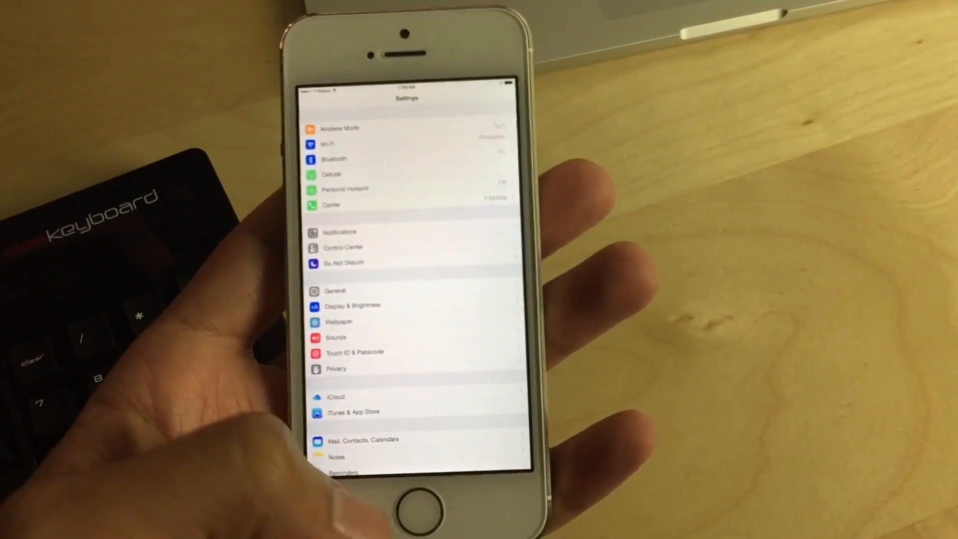
pyautogui.click(406, 507)
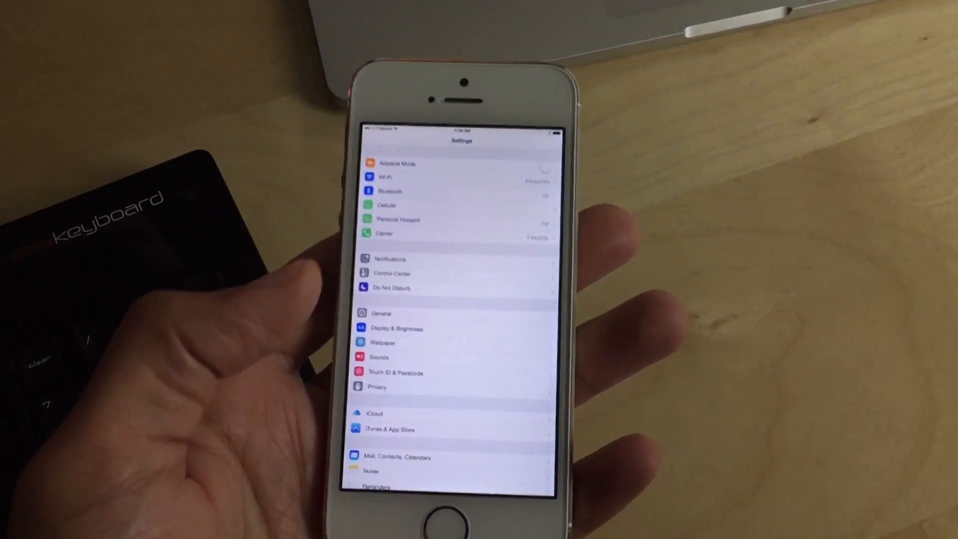
# Step: Scroll the Settings list to the Activator, PullToRespring, Upscale and Instagram entries
pyautogui.scroll(-3)
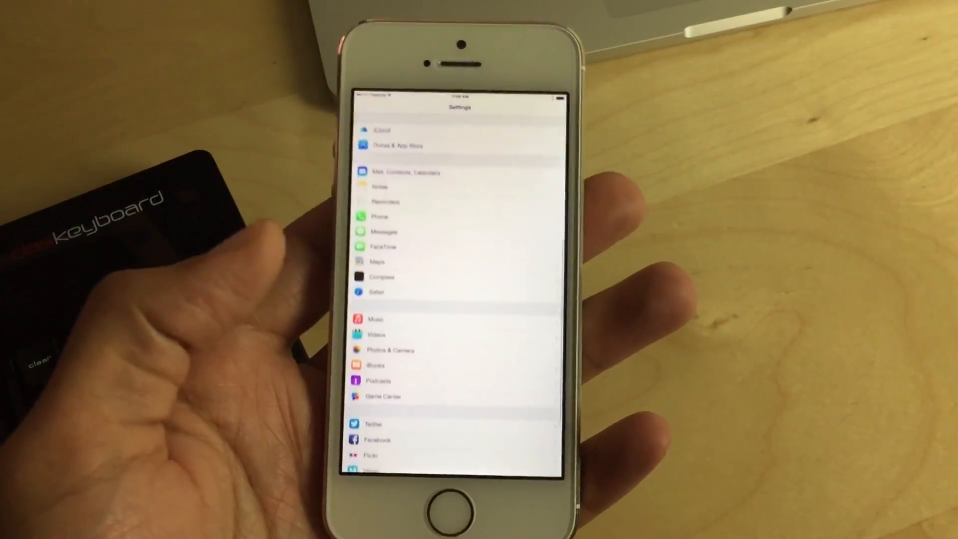
pyautogui.scroll(3)
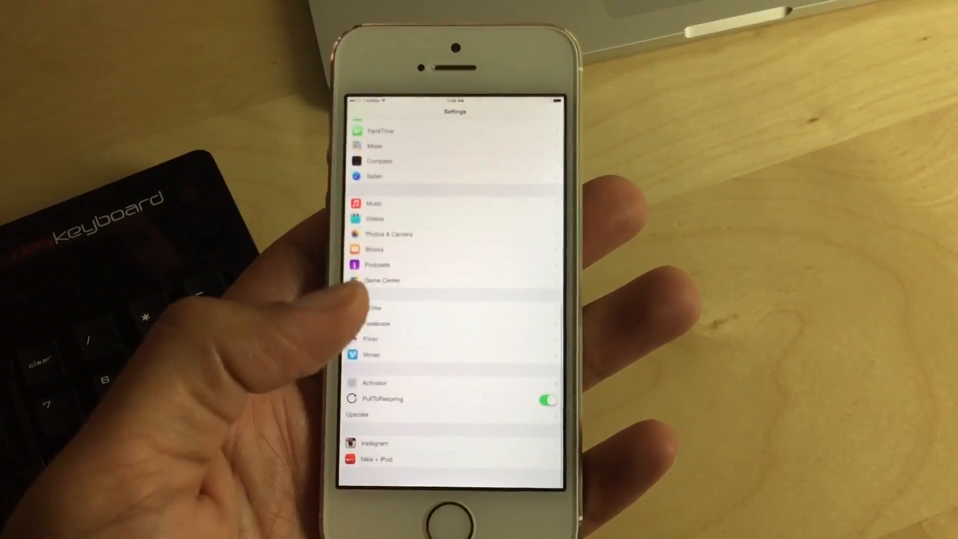